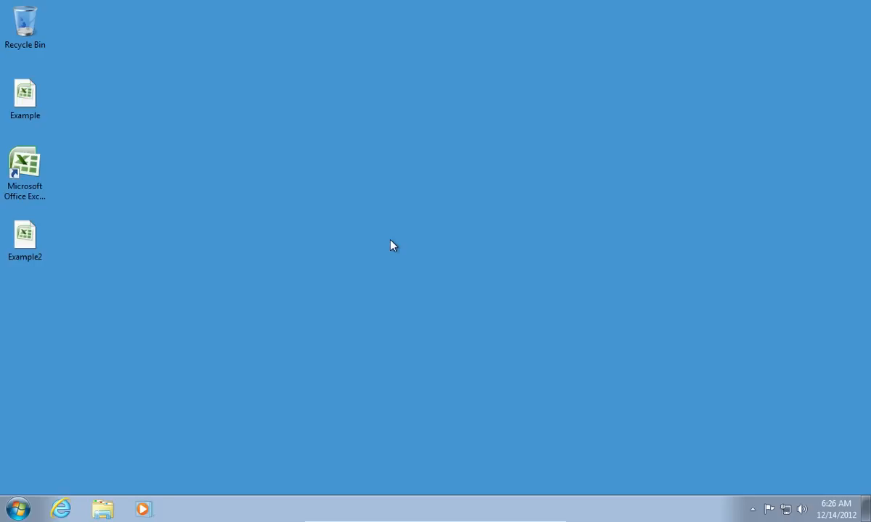
Open the Example workbook from the desktop.
left_click(25, 94)
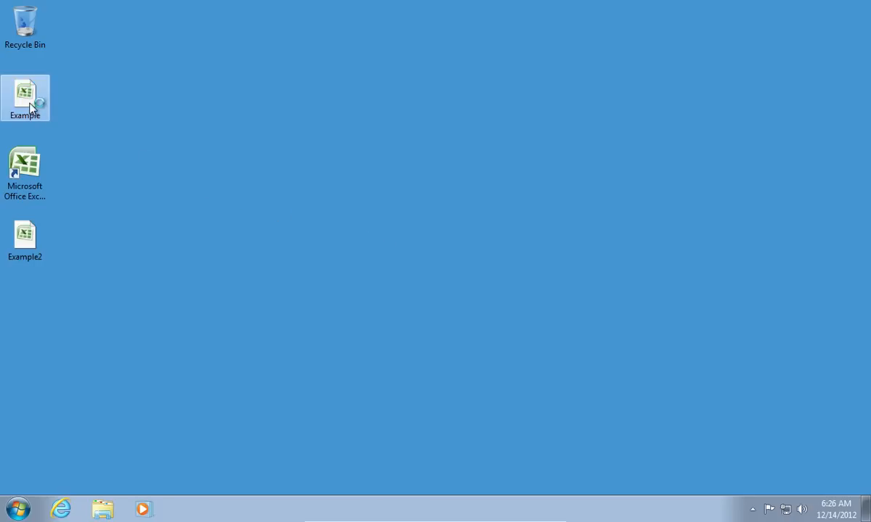
double_click(25, 92)
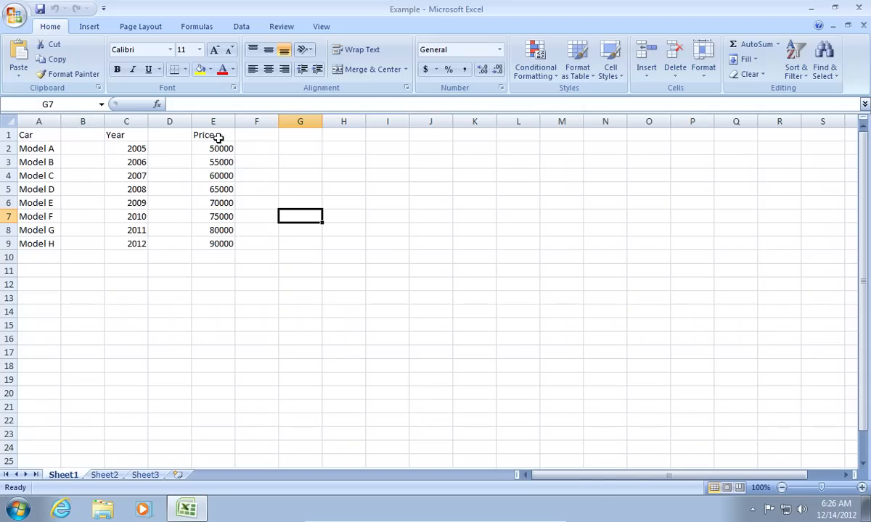
Insert a 3-D Clustered Column chart from the Price column values.
left_click(212, 135)
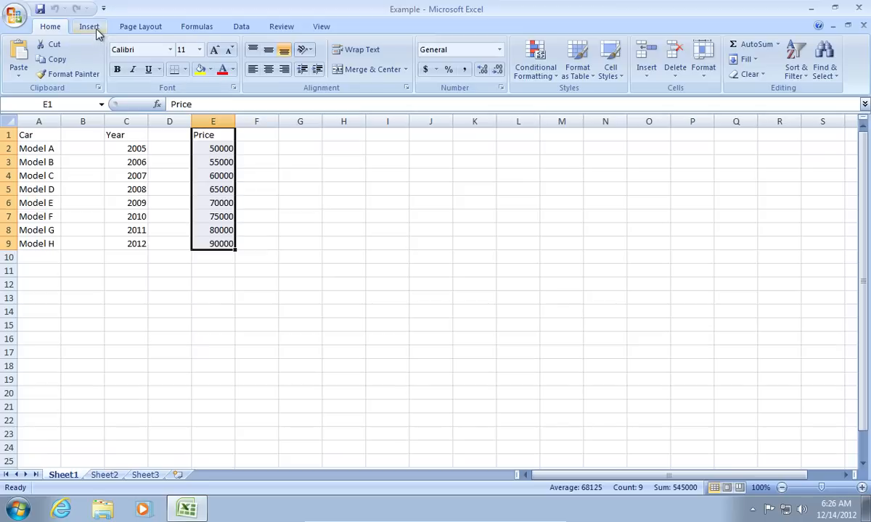
left_click(89, 26)
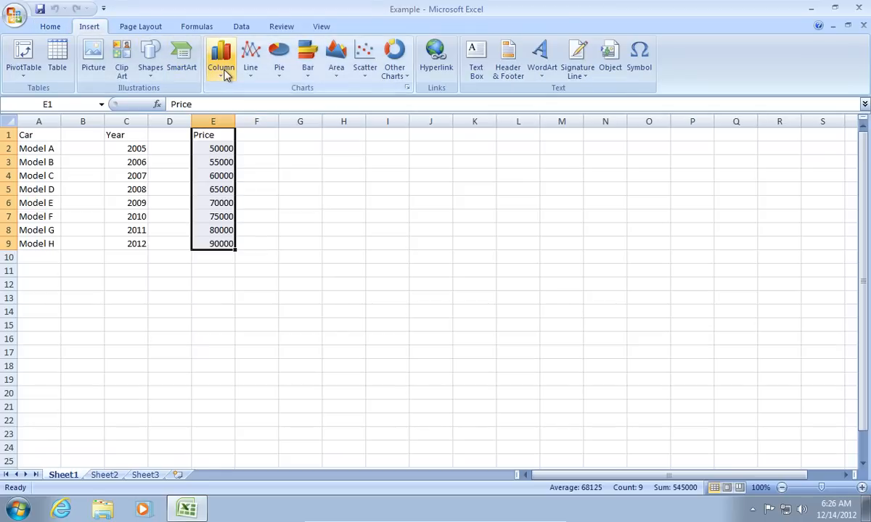
left_click(220, 58)
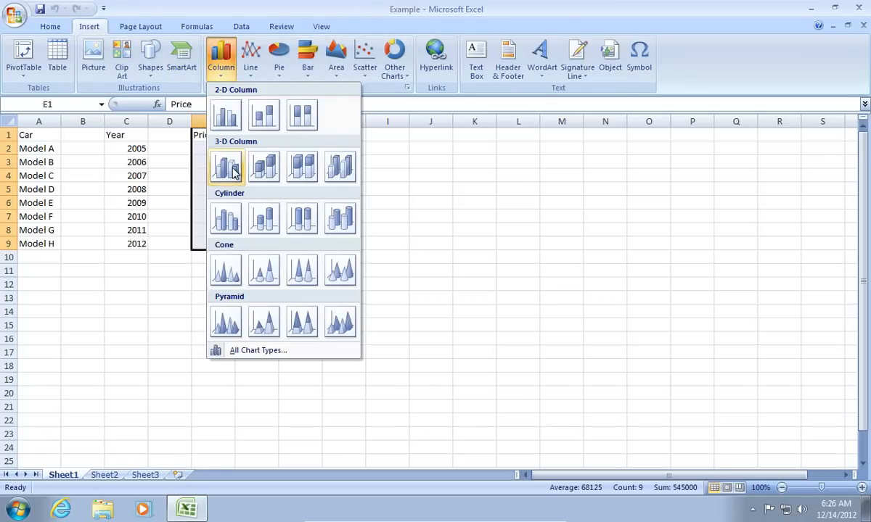
left_click(227, 166)
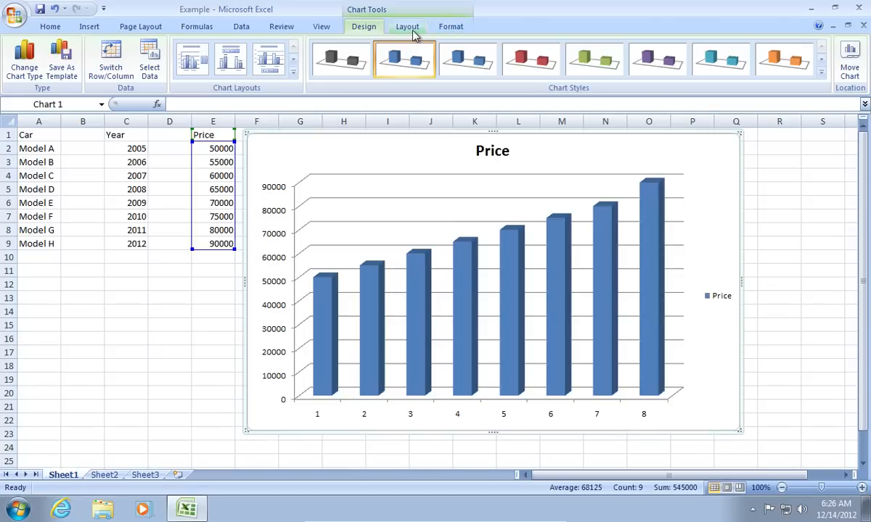
Open More Primary Vertical Axis Options from the Layout Axes menu.
left_click(406, 26)
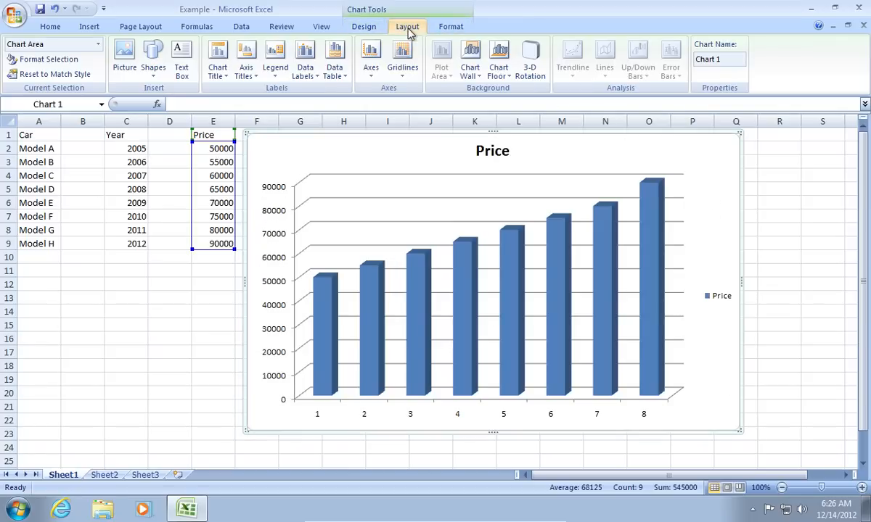
left_click(370, 58)
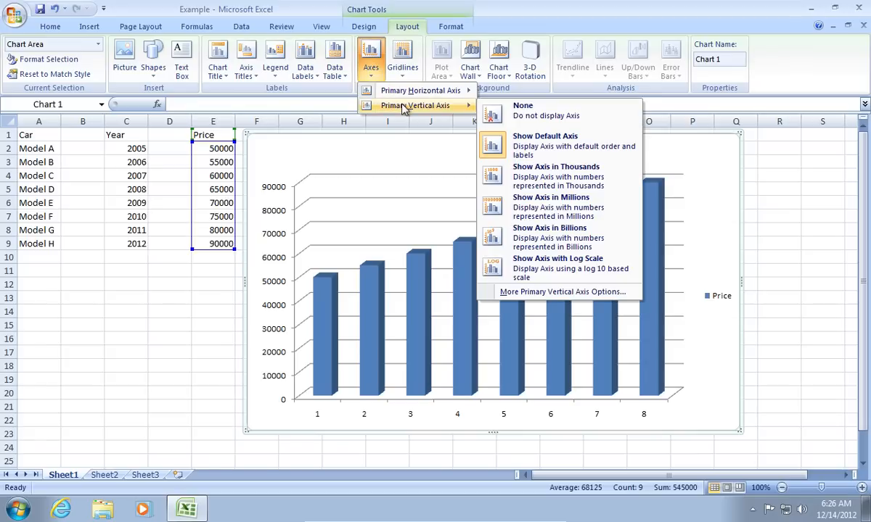
mouse_move(441, 110)
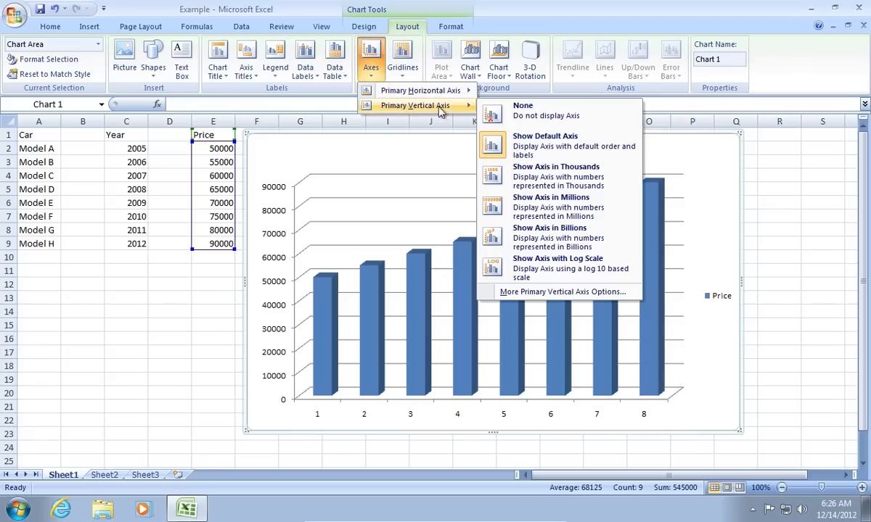
mouse_move(559, 292)
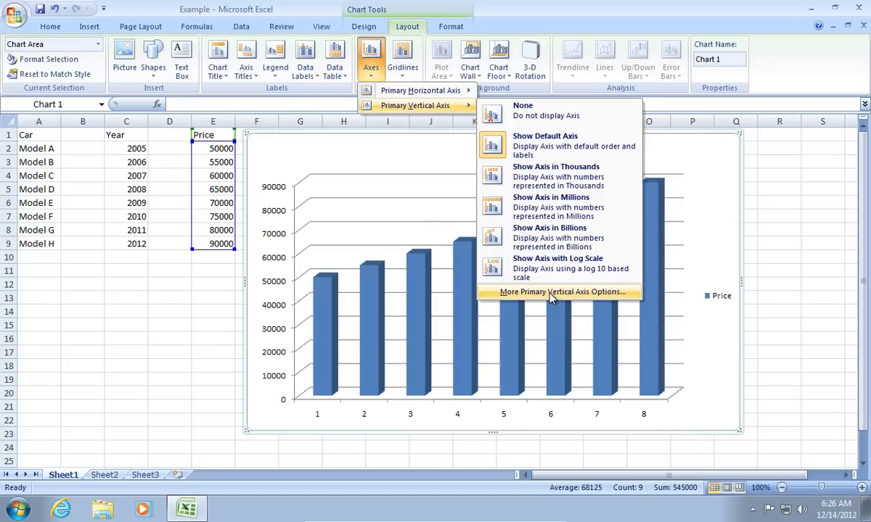
left_click(563, 291)
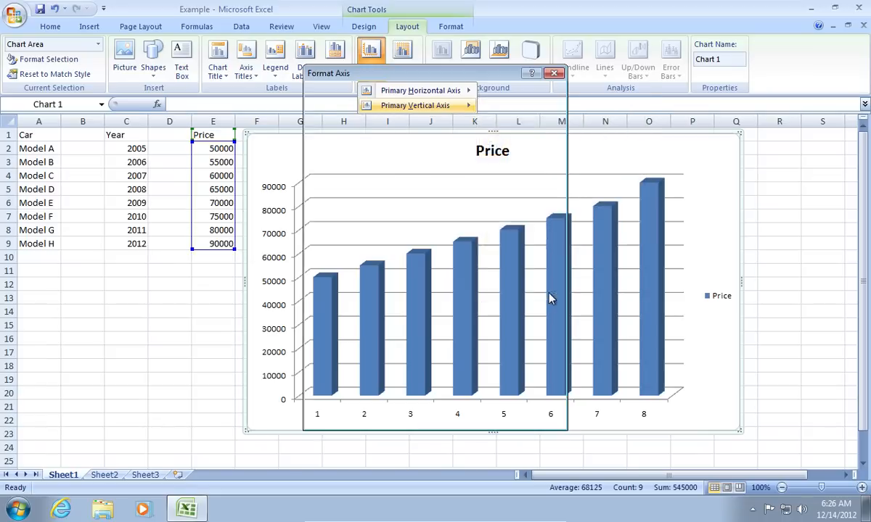
Set the axis Minimum to Fixed 10000 and Maximum to Fixed 100000.
left_click(414, 105)
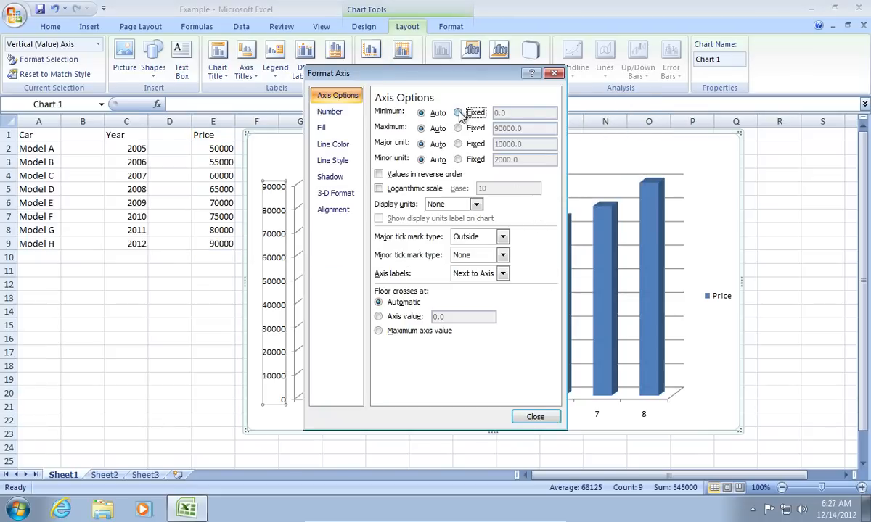
left_click(459, 113)
type("10000")
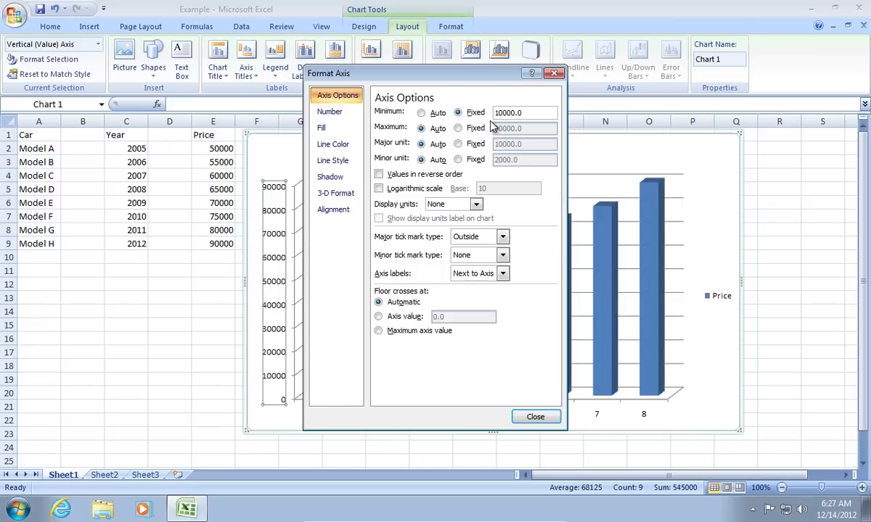
left_click(459, 127)
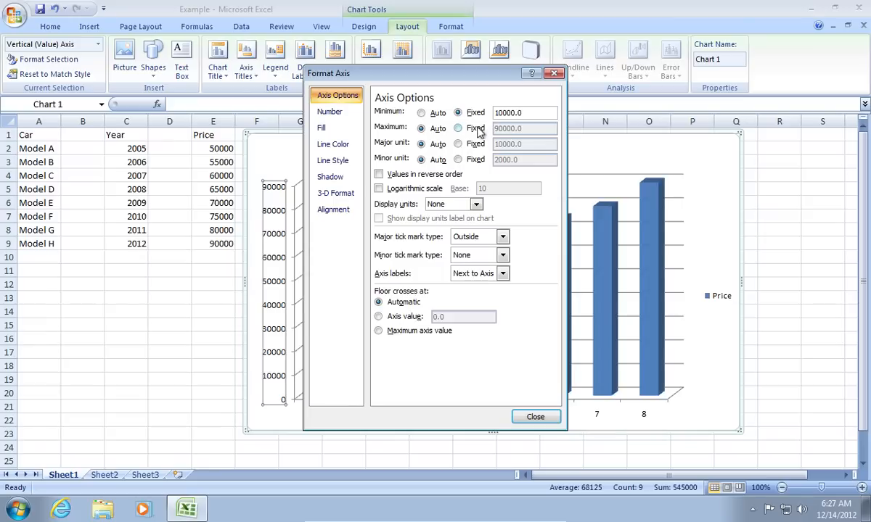
left_click(459, 128)
type("100000")
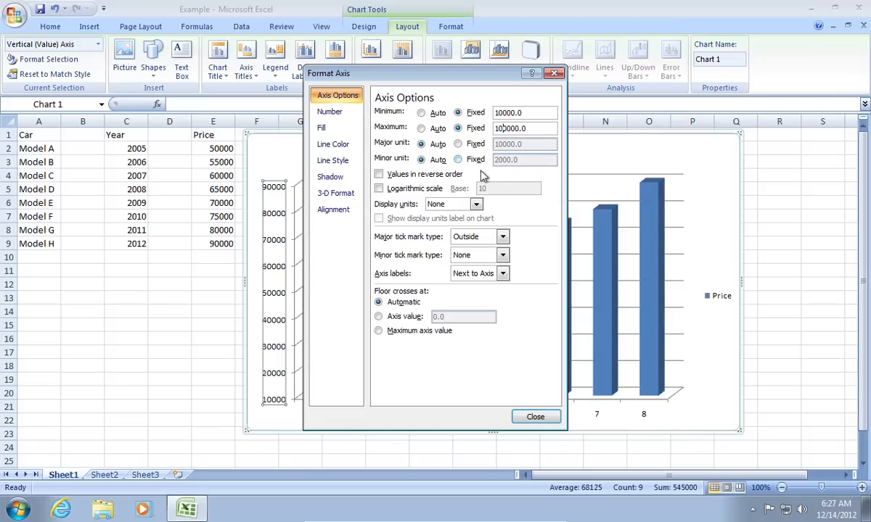
Set the vertical axis Major unit to Fixed 5000 and close Format Axis.
left_click(534, 416)
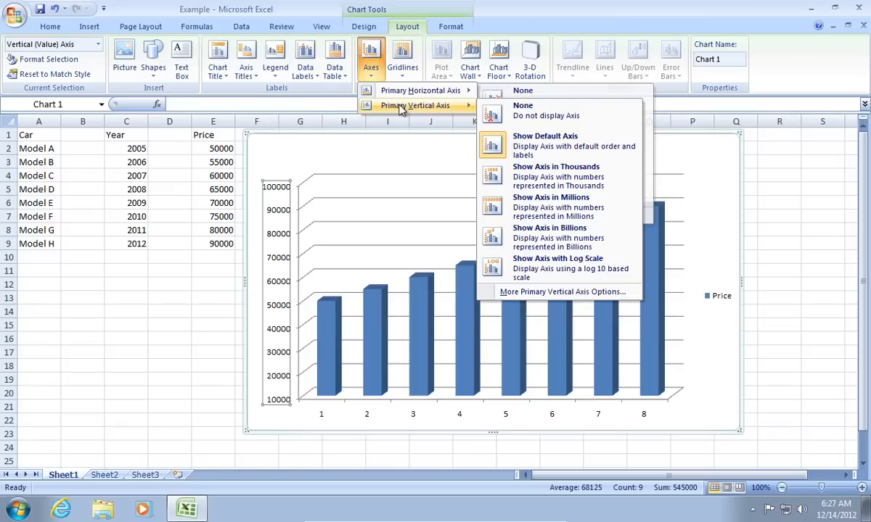
mouse_move(544, 292)
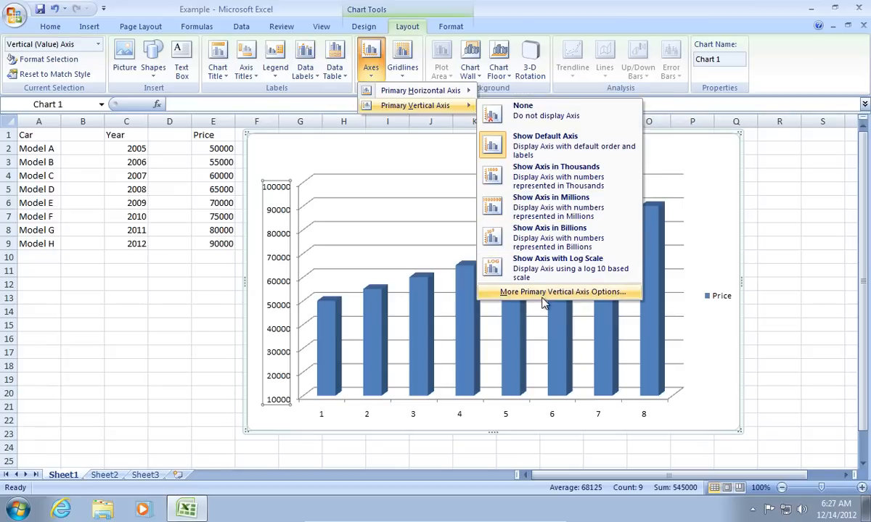
left_click(563, 292)
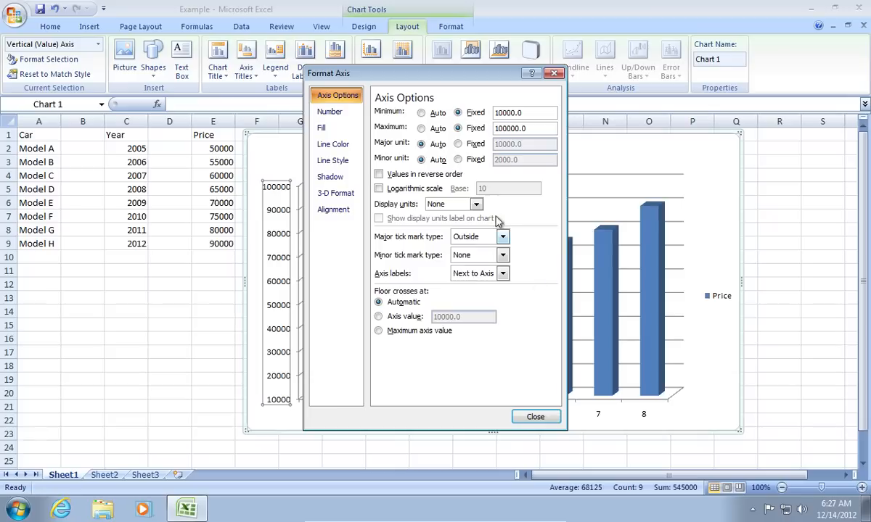
left_click(459, 143)
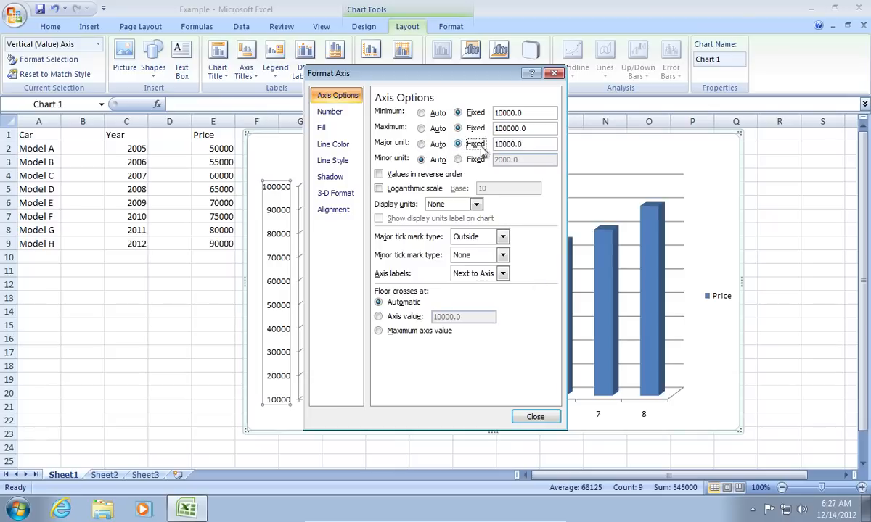
triple_click(508, 144)
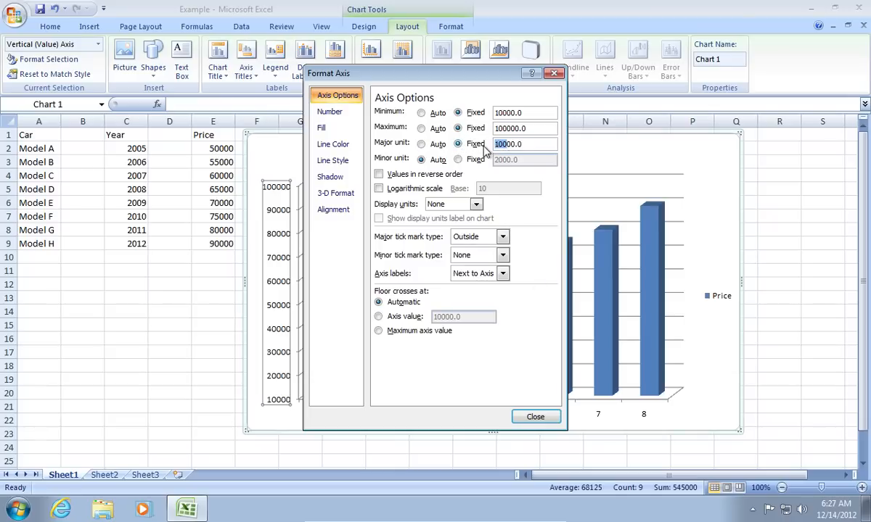
type("5000.0")
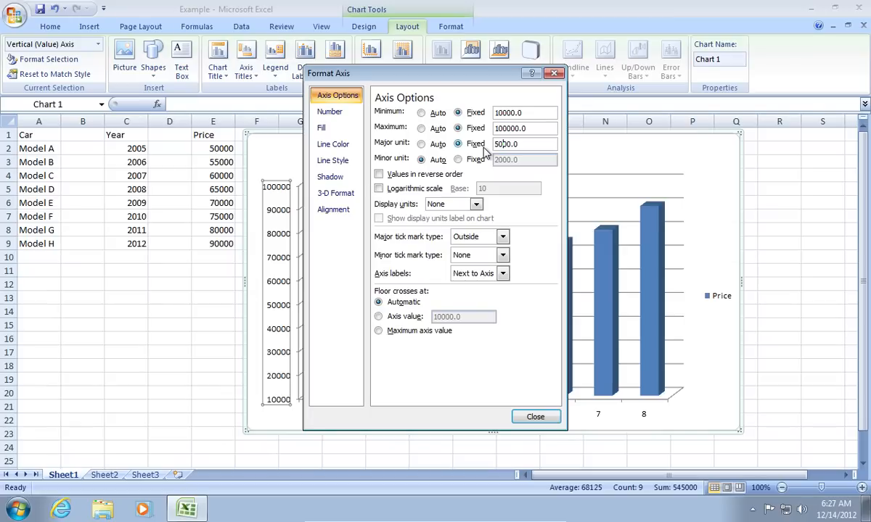
left_click(535, 417)
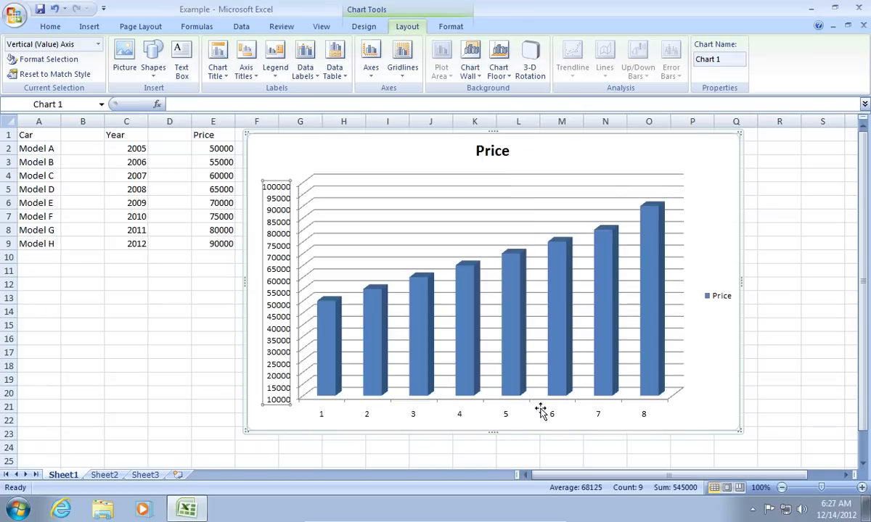
mouse_move(445, 158)
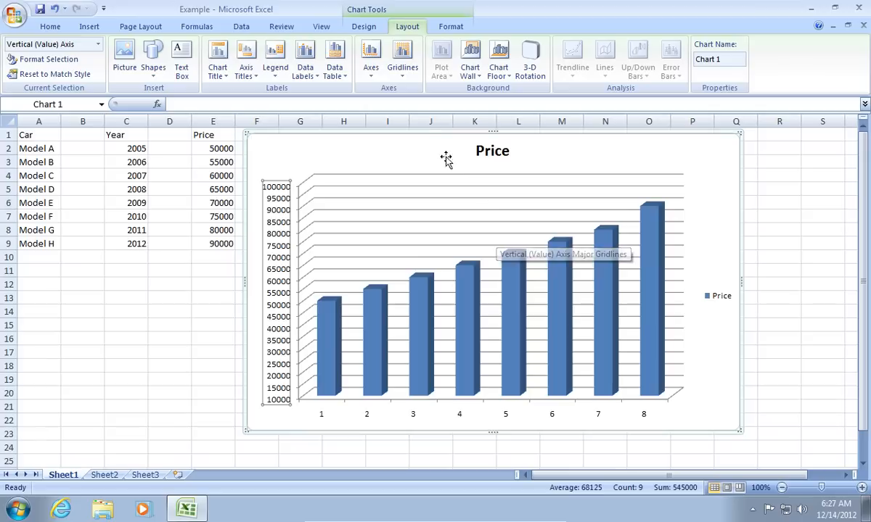
Show the Primary Vertical Axis submenu from the Layout Axes menu.
left_click(370, 55)
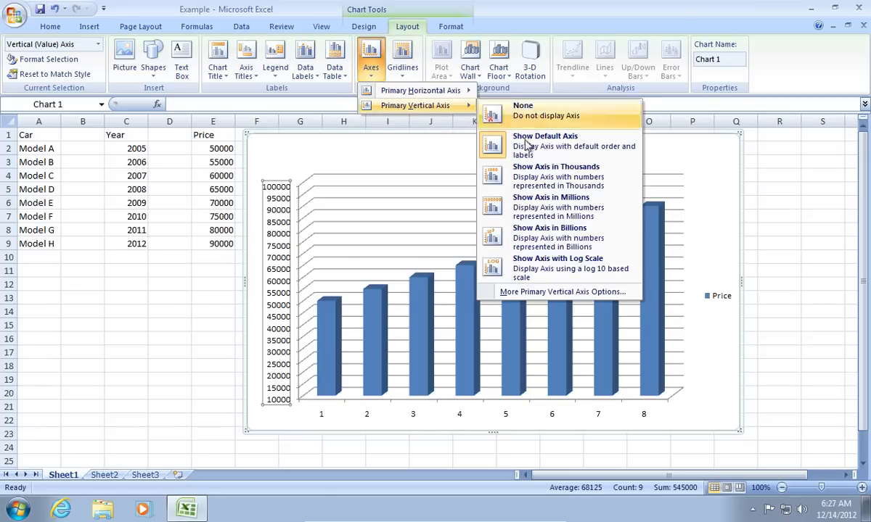
mouse_move(551, 290)
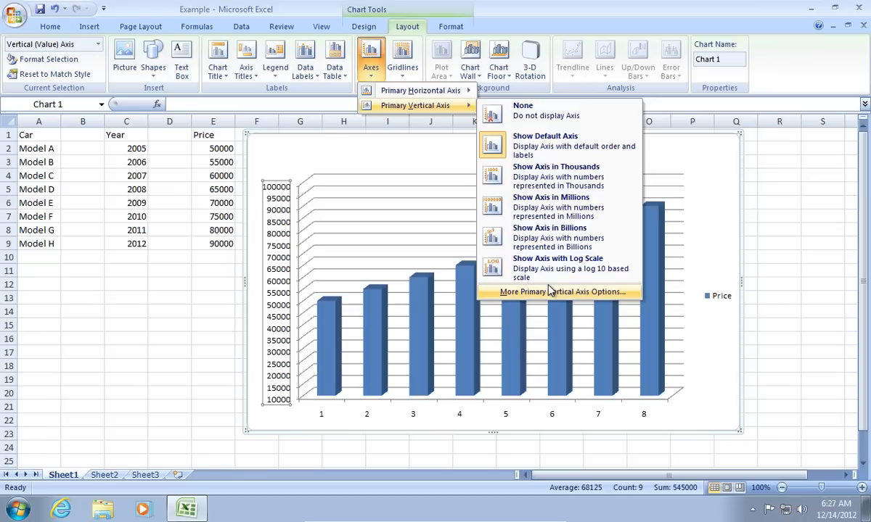
Set the vertical axis Minor unit to Fixed 5000 and close Format Axis.
left_click(563, 290)
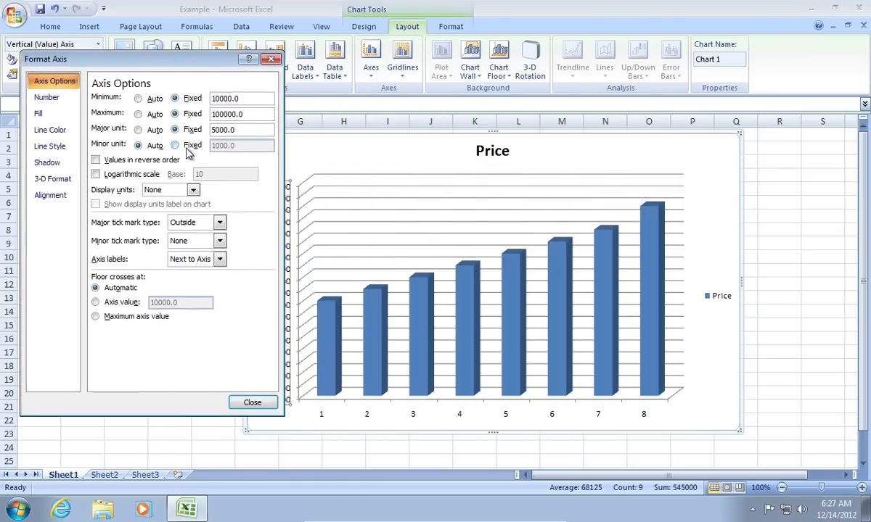
left_click(174, 146)
type("5000")
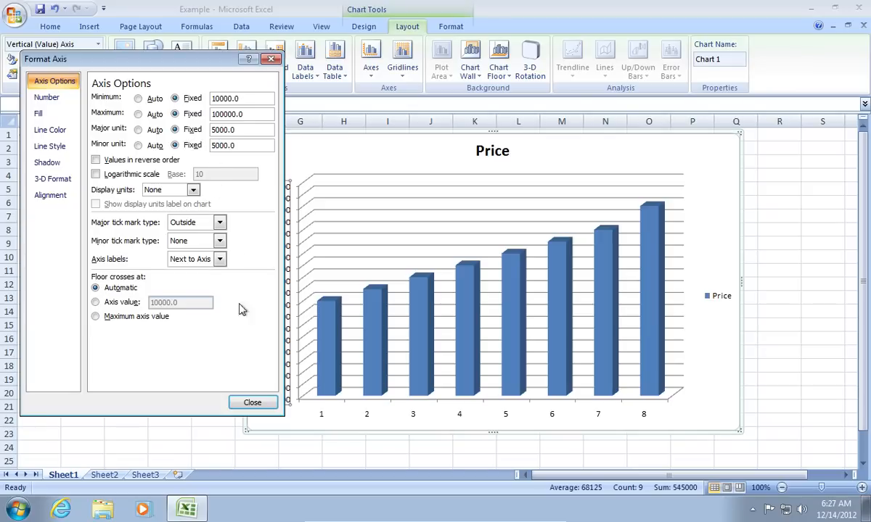
left_click(253, 404)
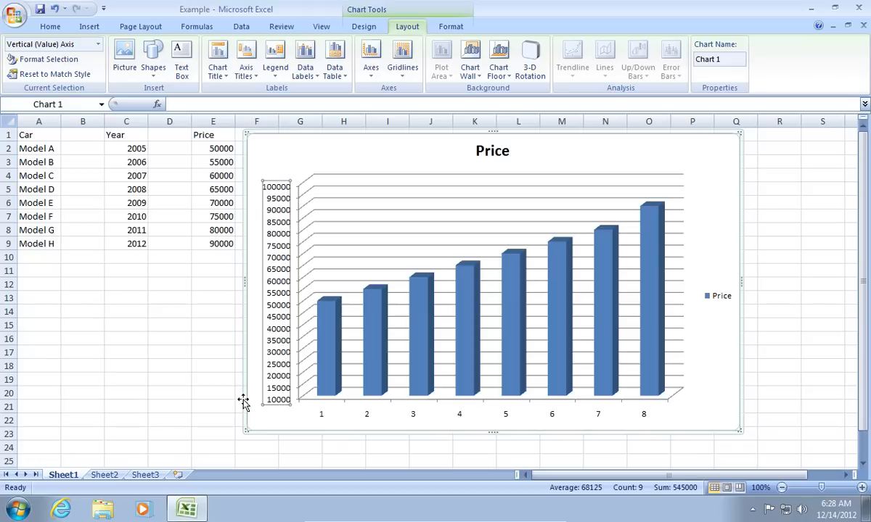